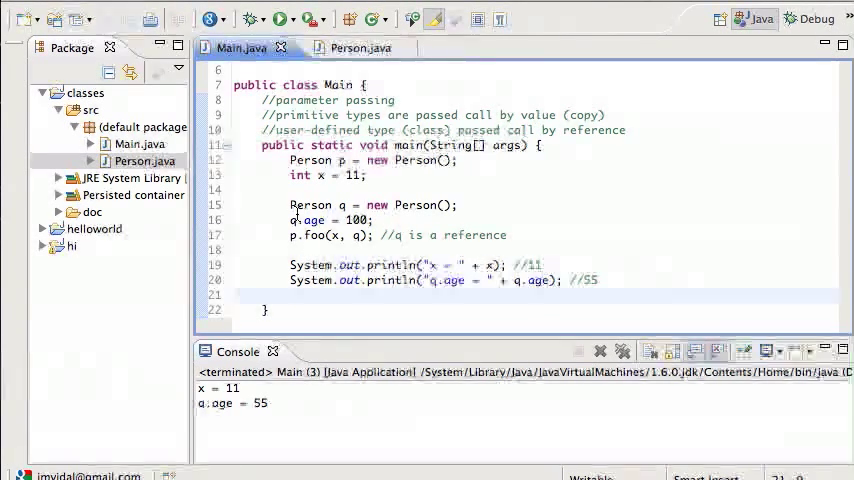
mouse_move(311, 205)
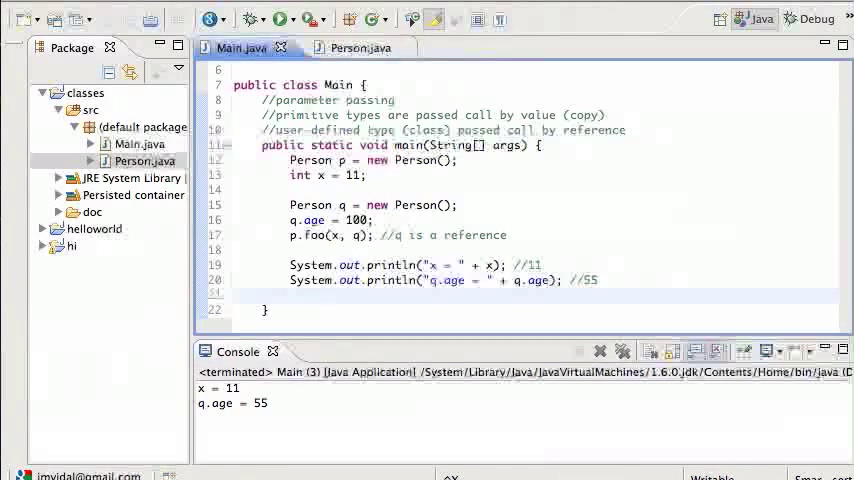
Rename Person.foo's parameter q to ppp, updating q.age to ppp.age.
click(348, 47)
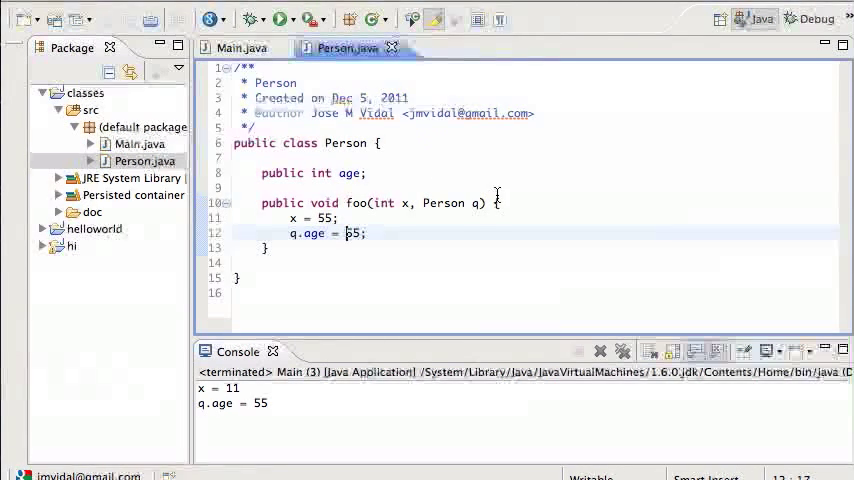
mouse_move(480, 203)
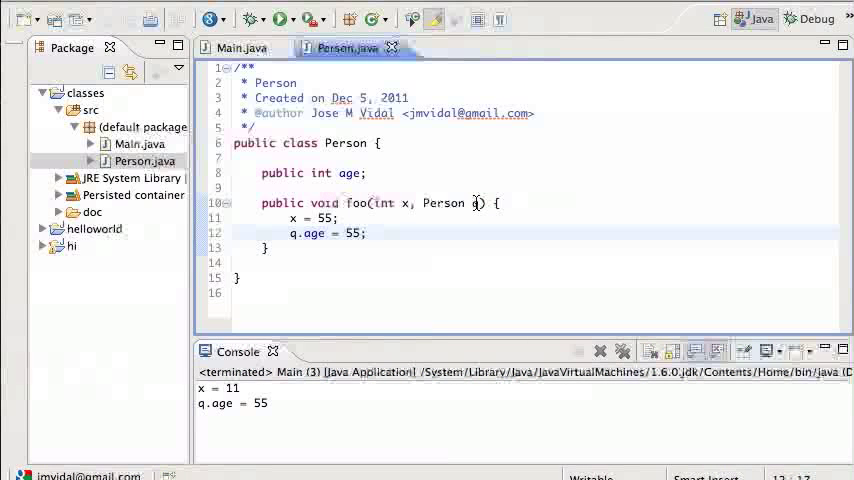
click(240, 47)
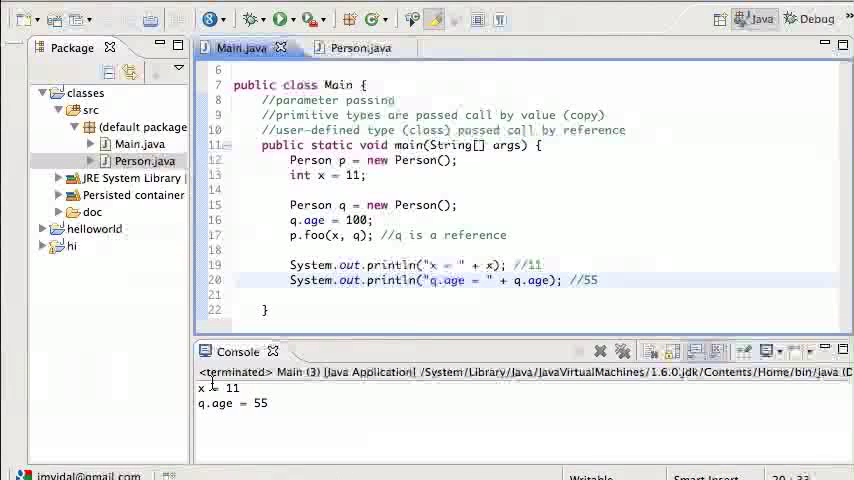
click(347, 47)
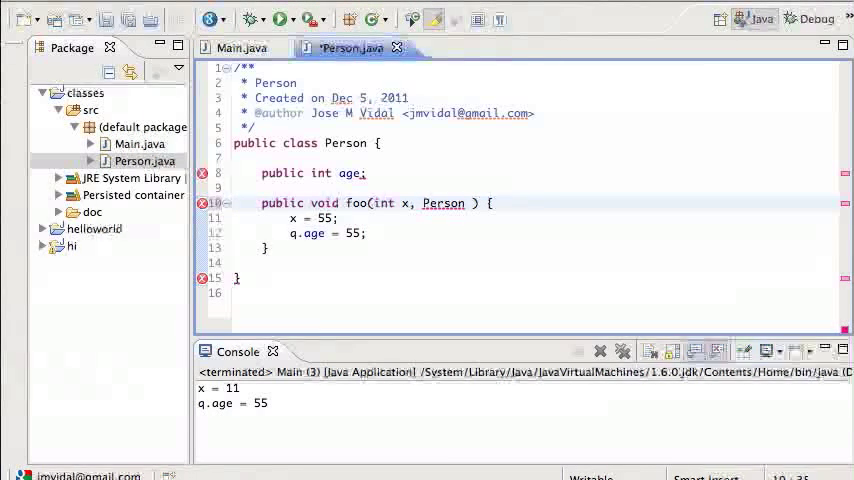
text(ppp)
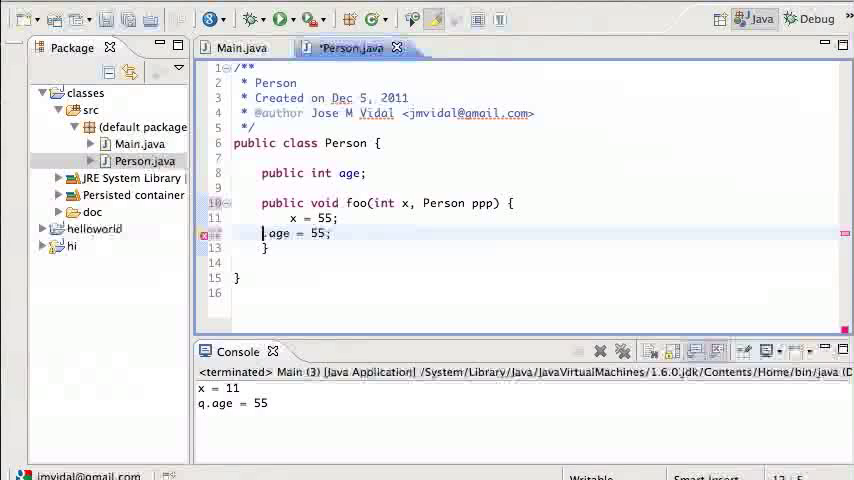
text(ppp.)
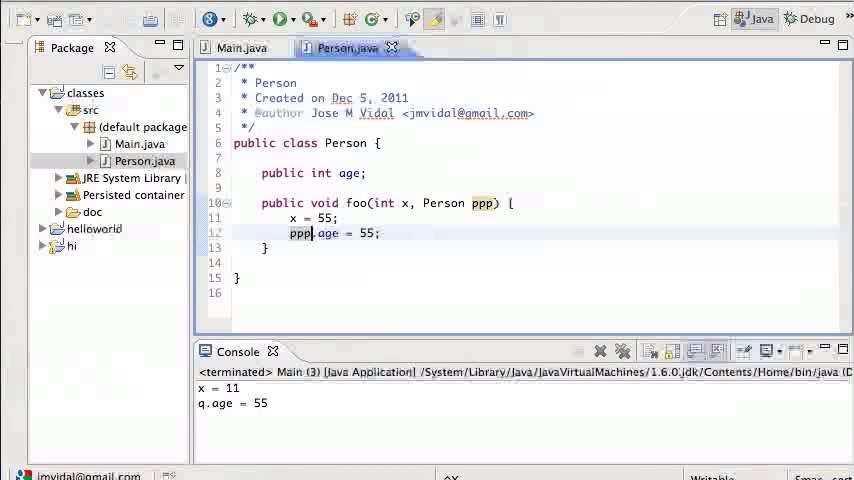
click(240, 47)
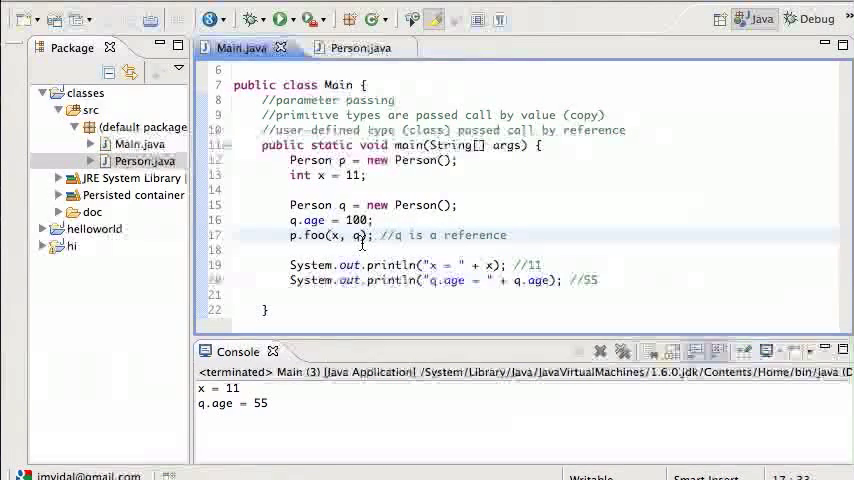
click(347, 47)
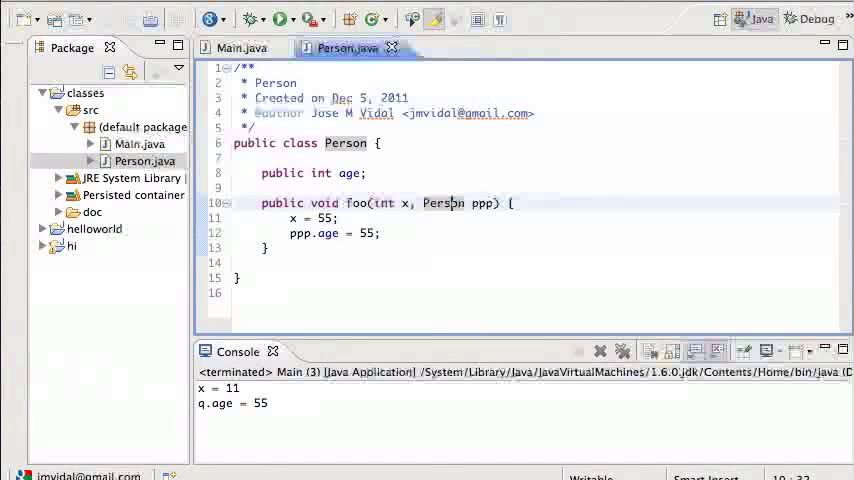
click(240, 47)
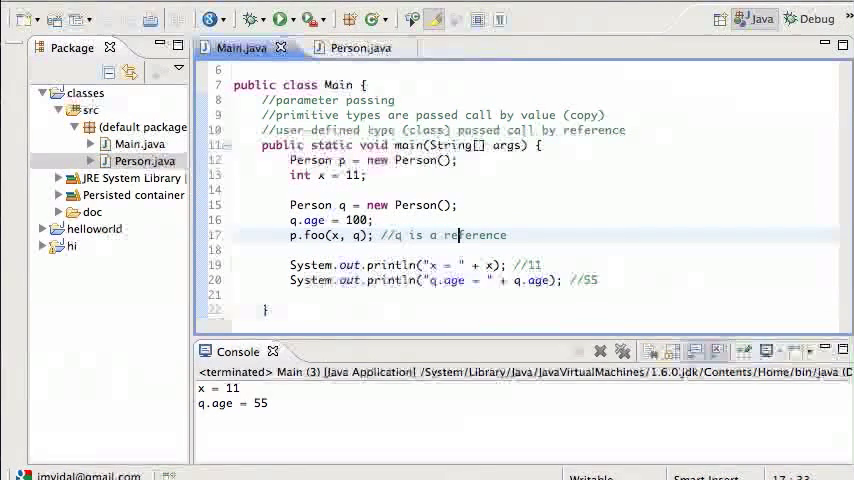
click(352, 47)
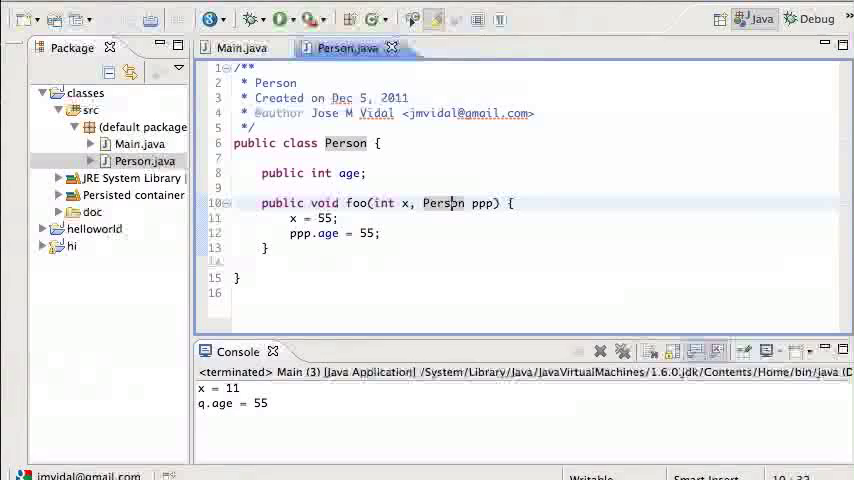
click(315, 233)
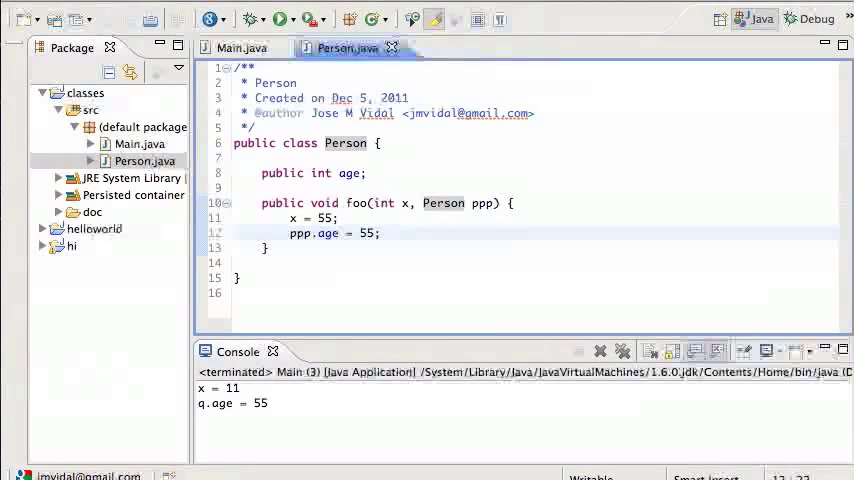
click(240, 47)
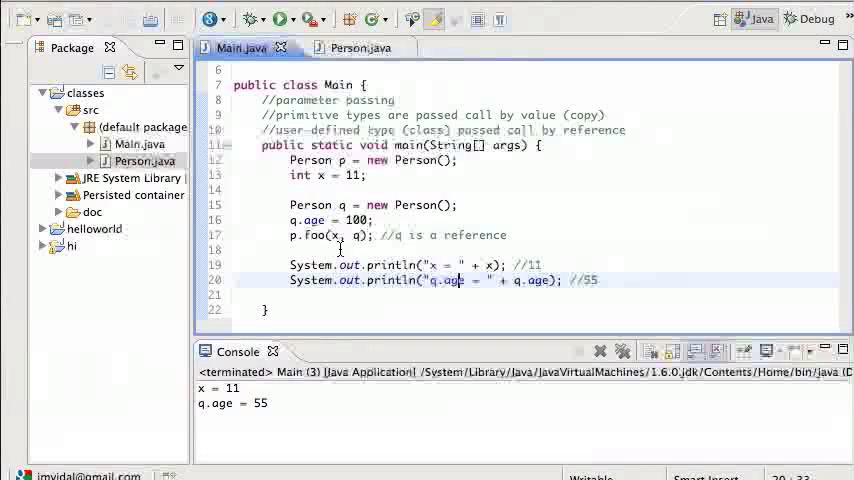
Add a String s parameter to Person.foo and begin typing s.rep on a new line.
click(347, 47)
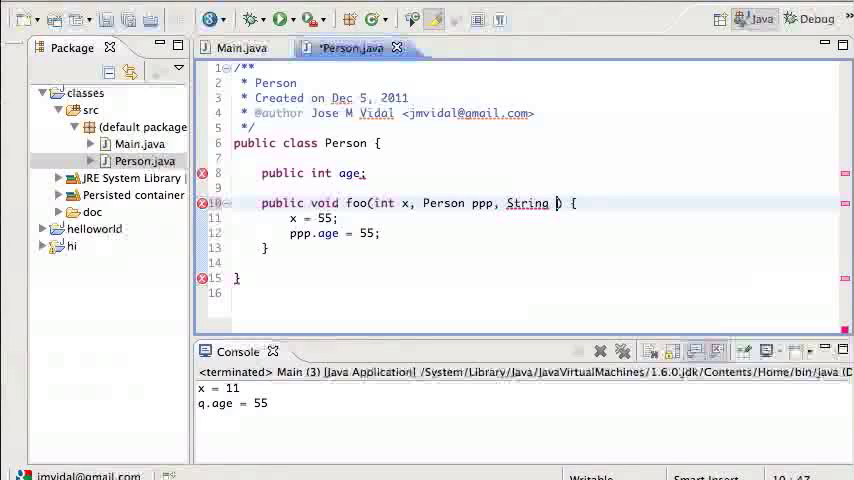
text(s)
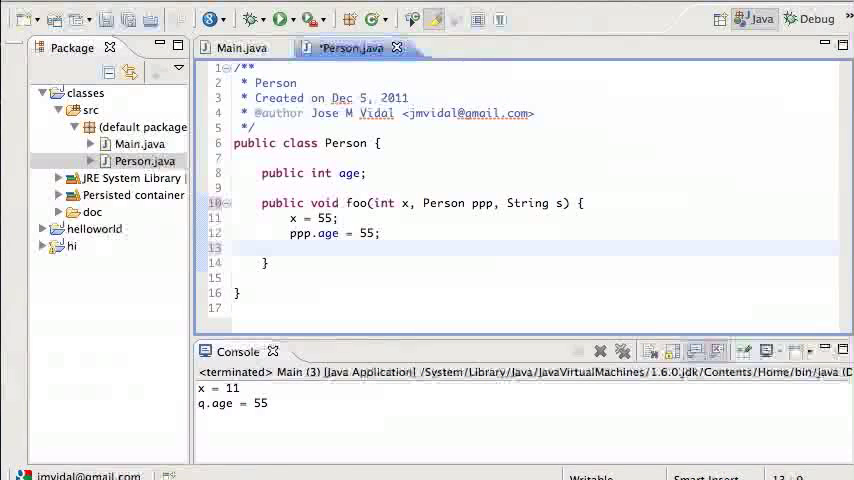
text(.)
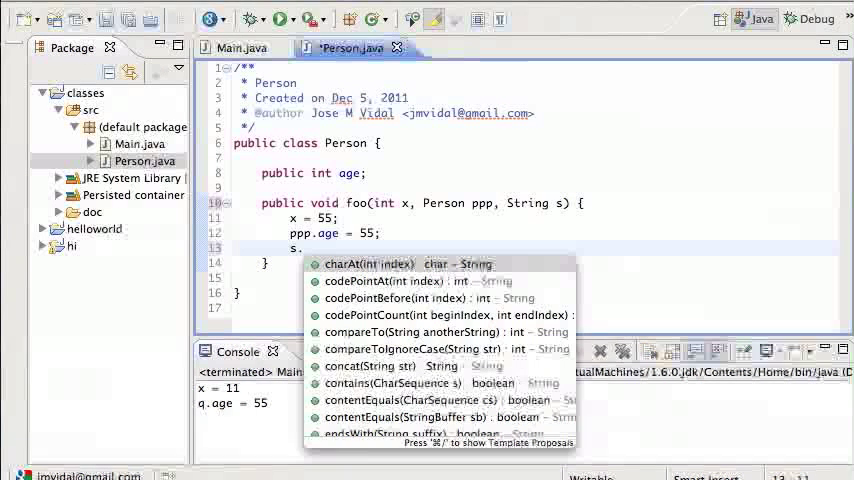
key(Escape)
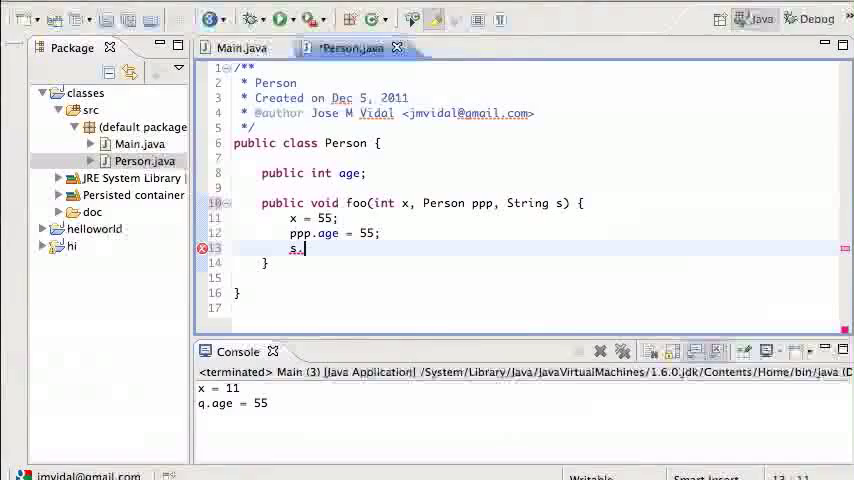
text(rep)
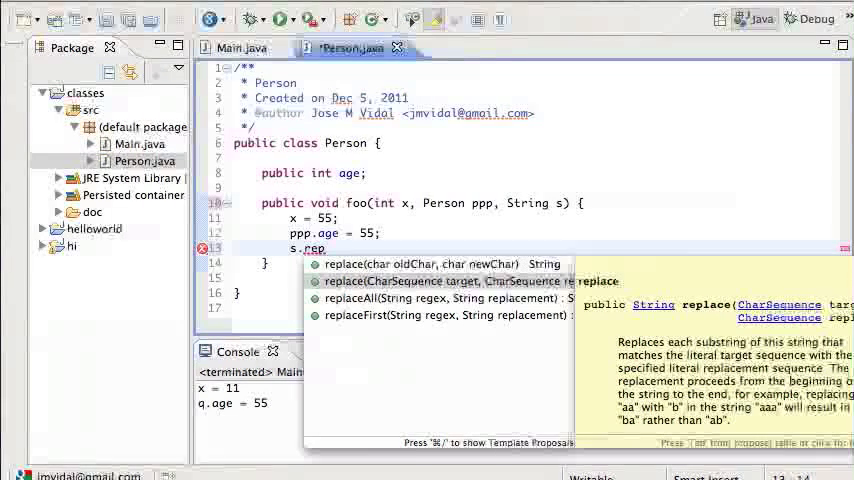
click(240, 47)
text(String msg = "Hello th)
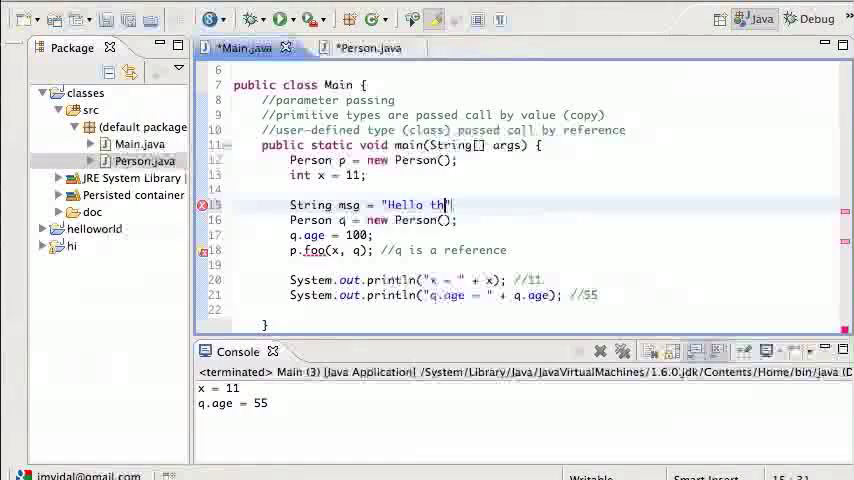
Declare msg = "Hello there" in Main, pass it as foo's third argument, and print it.
text(ere";)
click(399, 250)
text(, msg)
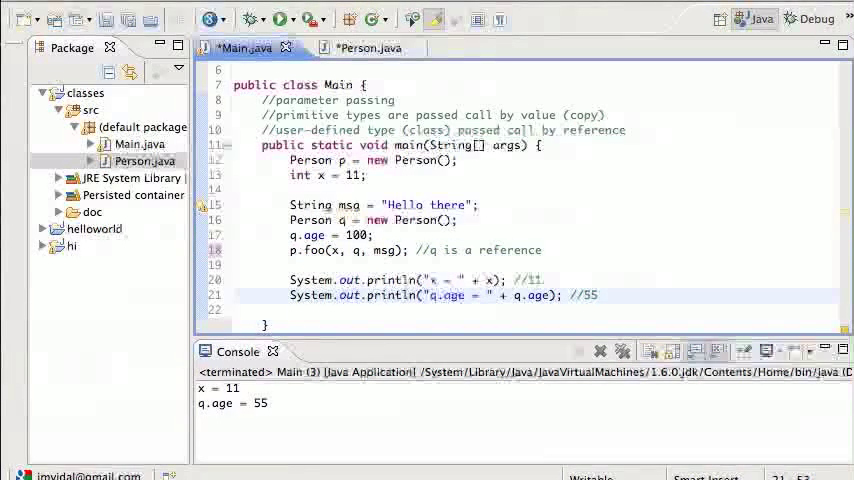
text(System.out.println();)
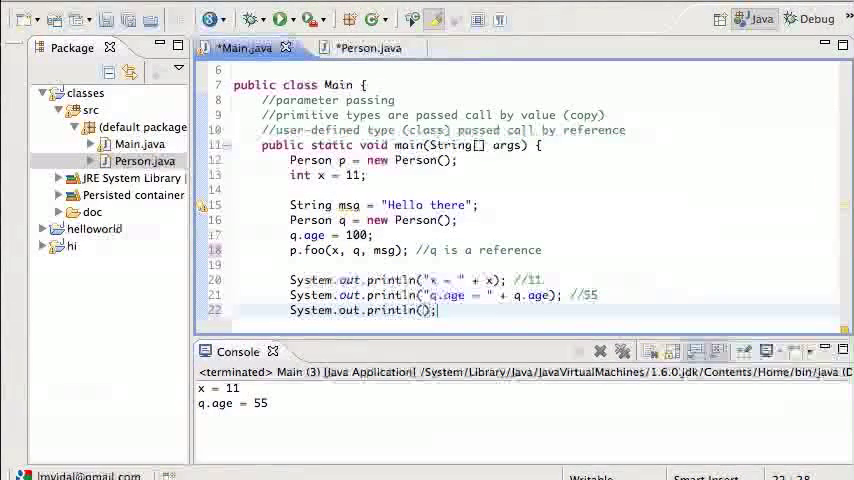
text(msg)
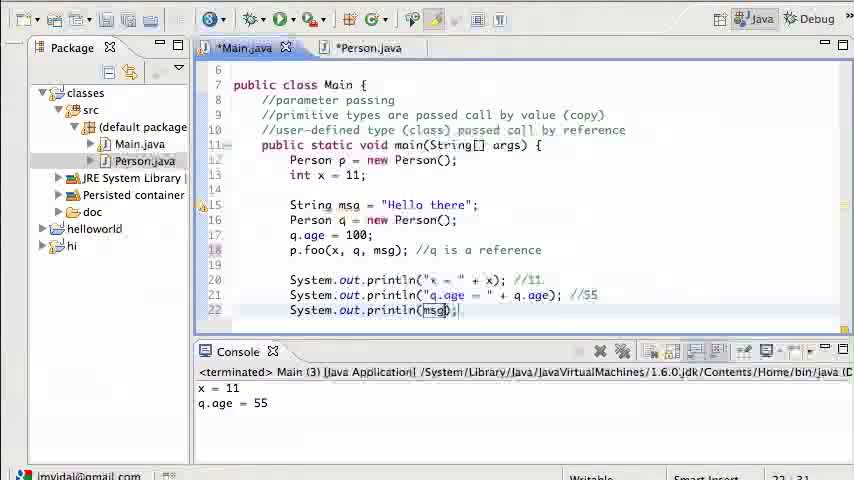
click(350, 47)
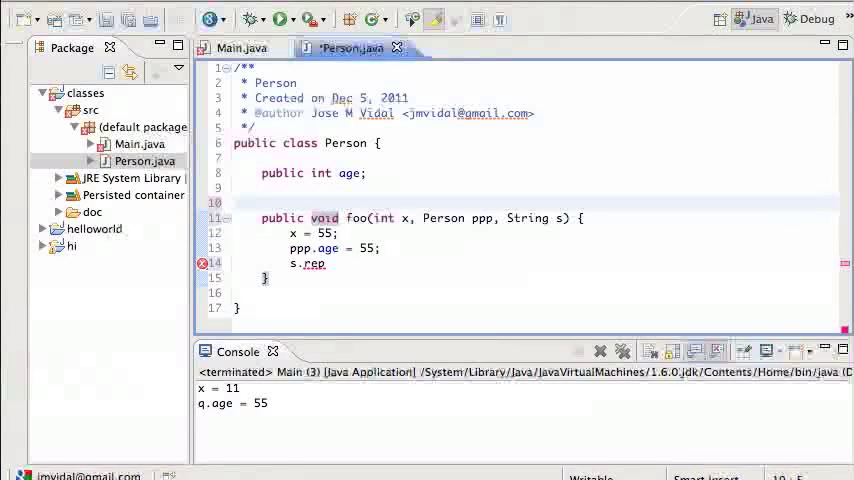
Add the comment '// String class is immutable: does not change!' above foo.
text(//)
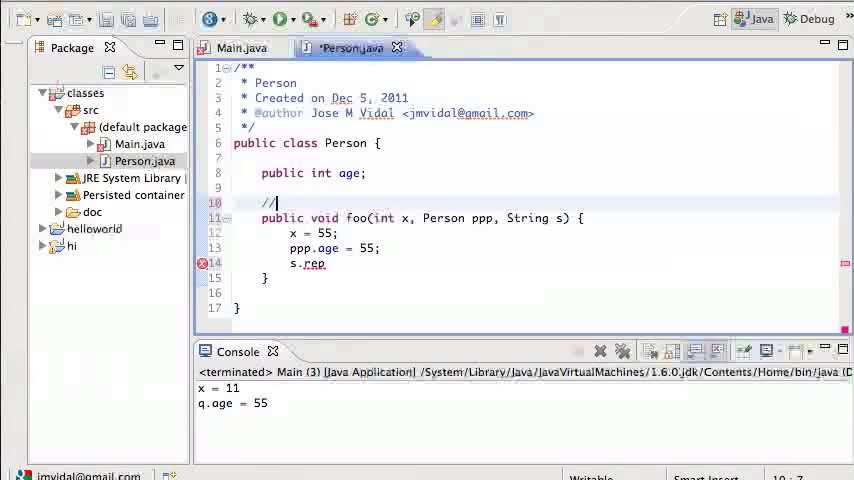
text(String class)
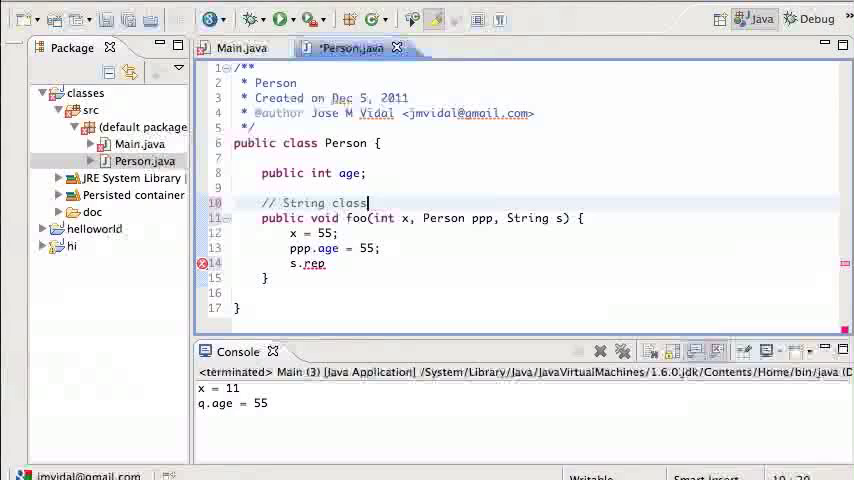
text(is immutab)
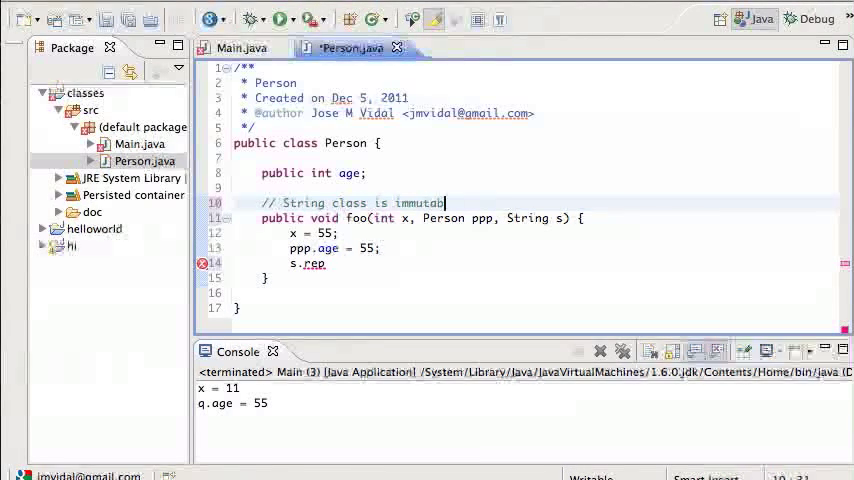
text(le)
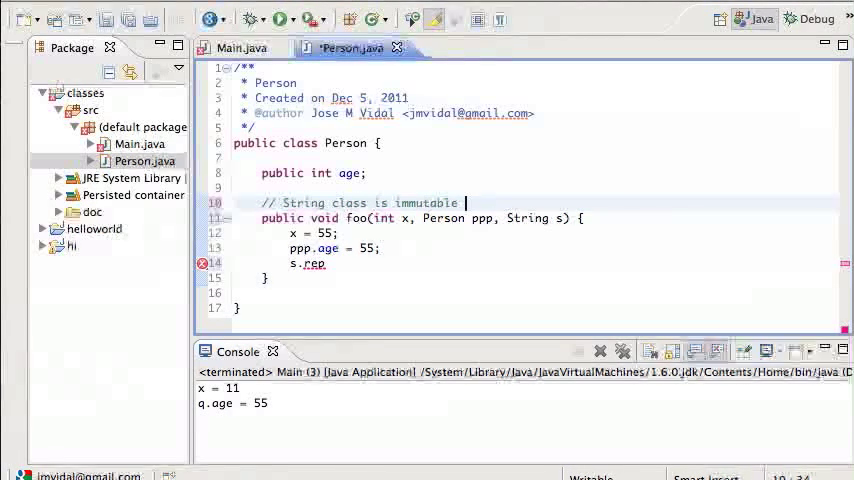
text(: does)
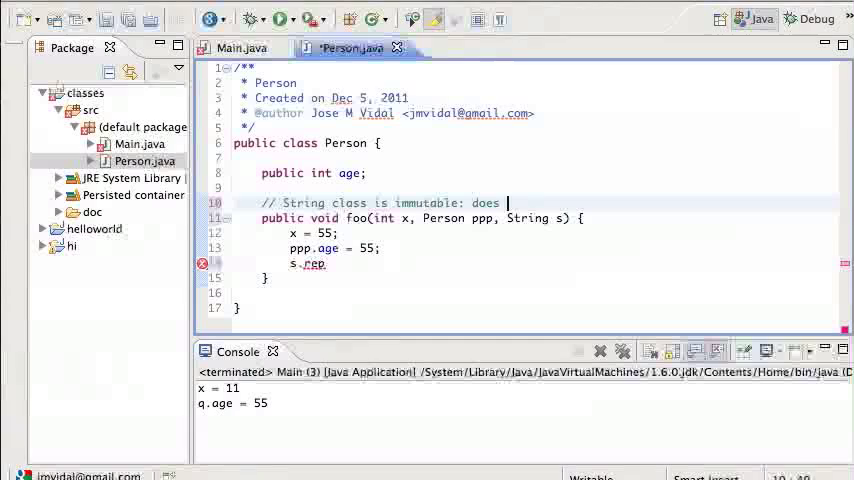
text(not canag)
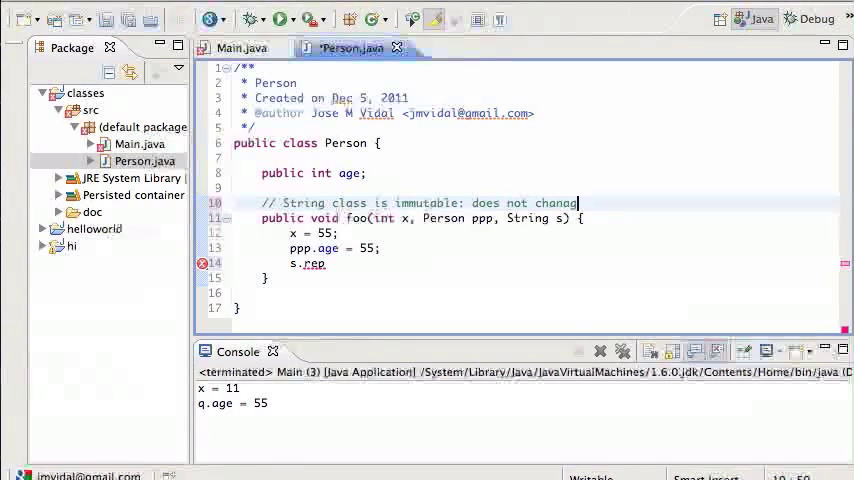
text(e!)
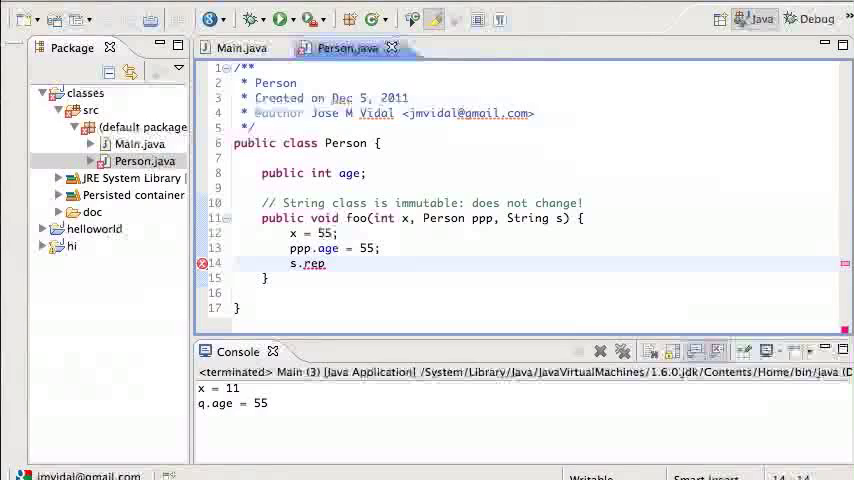
Retype the unfinished call as s.repl to browse the String replace suggestions.
key(BackSpace)
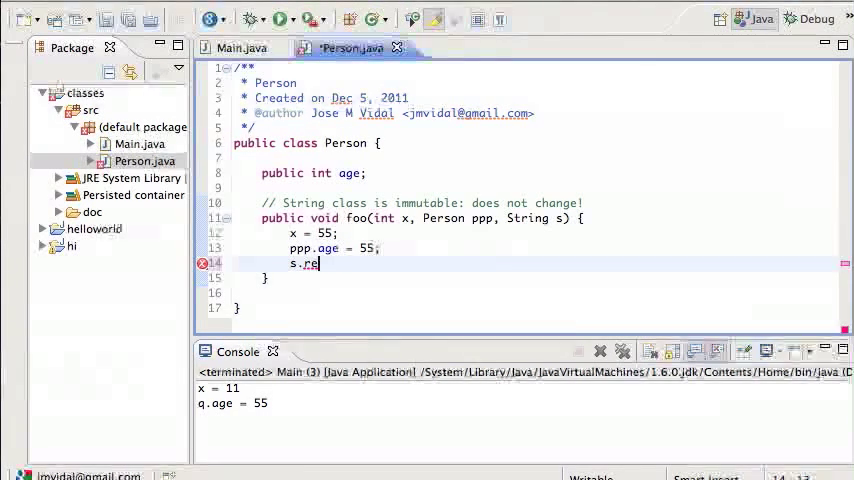
text(e)
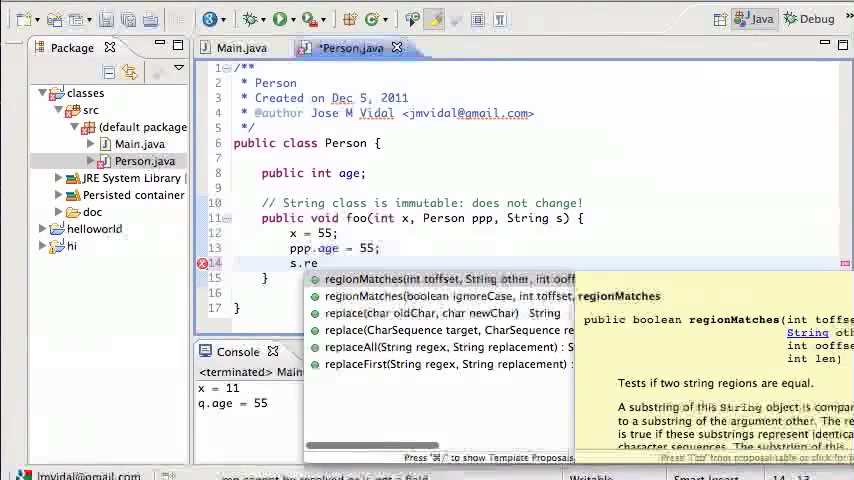
text(pl)
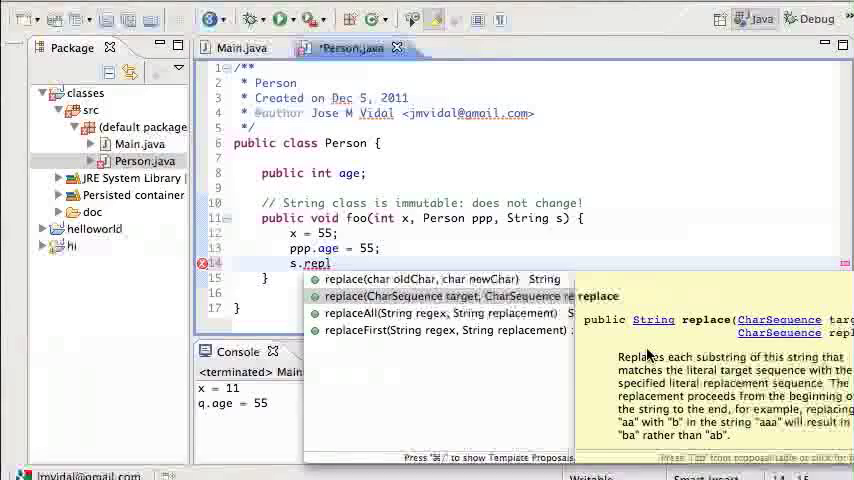
mouse_move(617, 343)
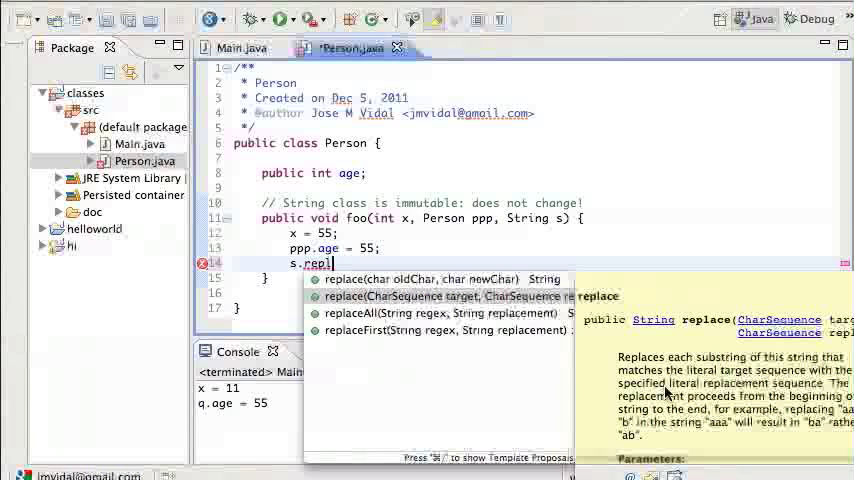
mouse_move(710, 385)
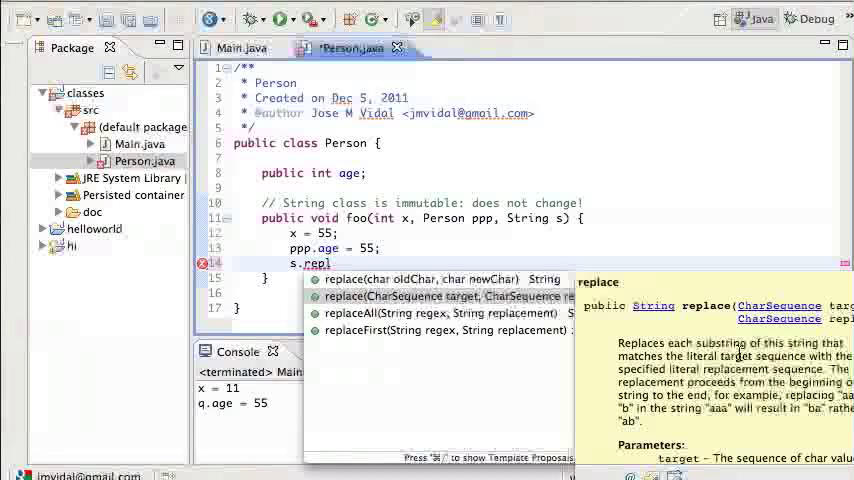
mouse_move(705, 327)
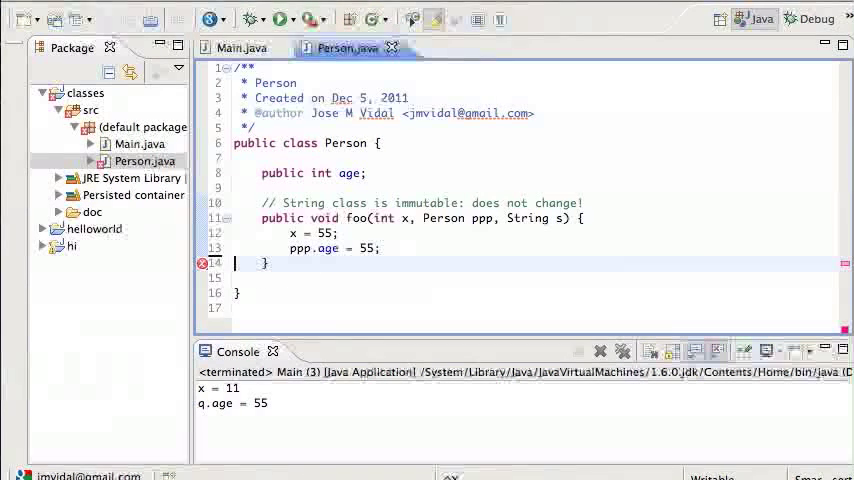
In Main, add msg.replace("ll", "8888888"); and a sysout-generated System.out.println(msg);.
click(241, 47)
text(msg)
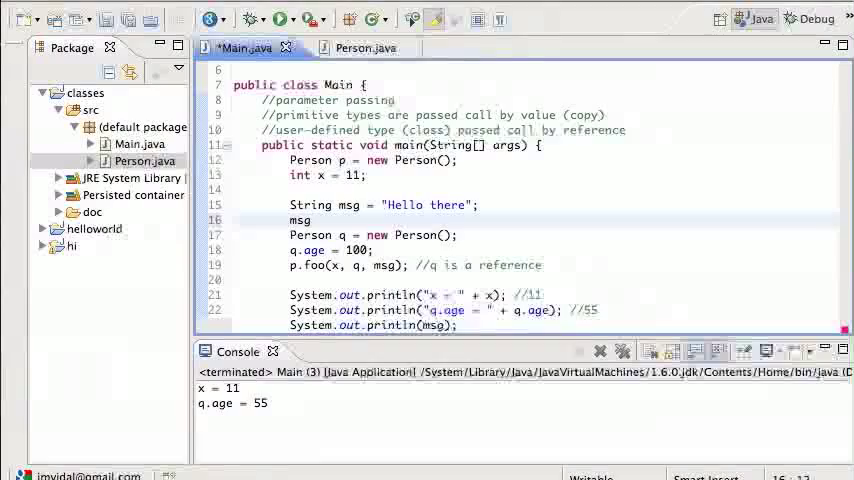
text(.replace("ll", "8888888");)
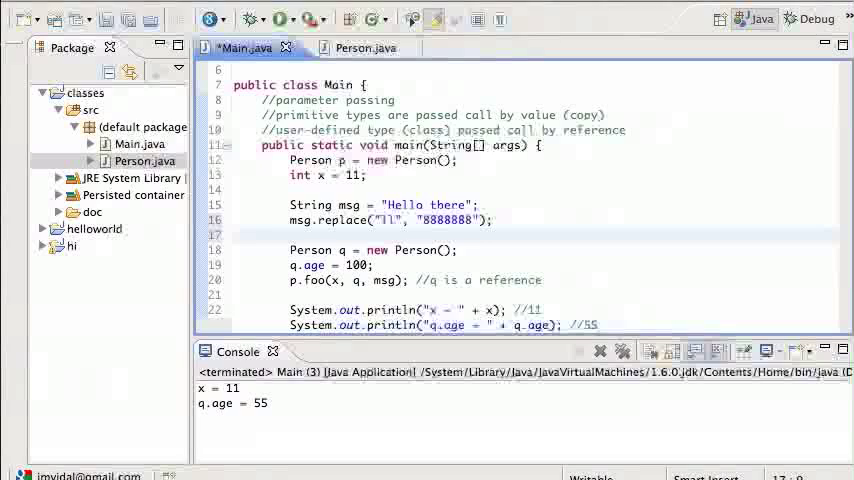
text(sysout)
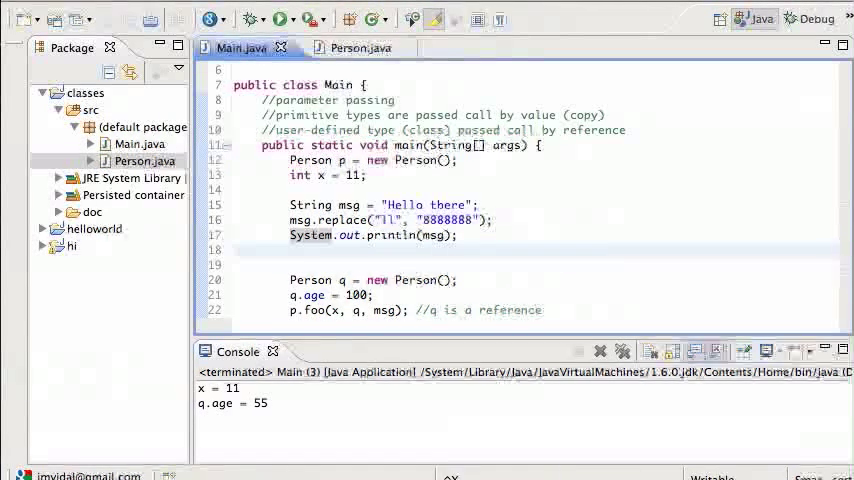
Run Main, then assign the replace result to String newMessage and clear println's argument.
click(282, 18)
text(String newMessage = )
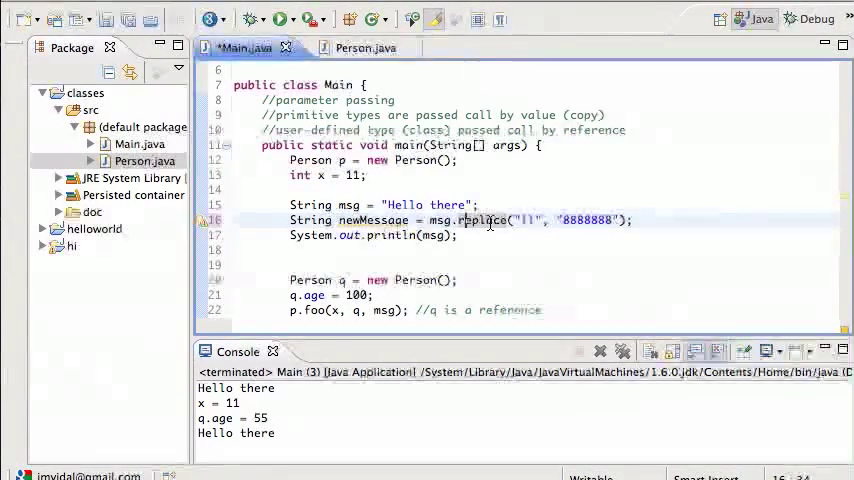
mouse_move(483, 220)
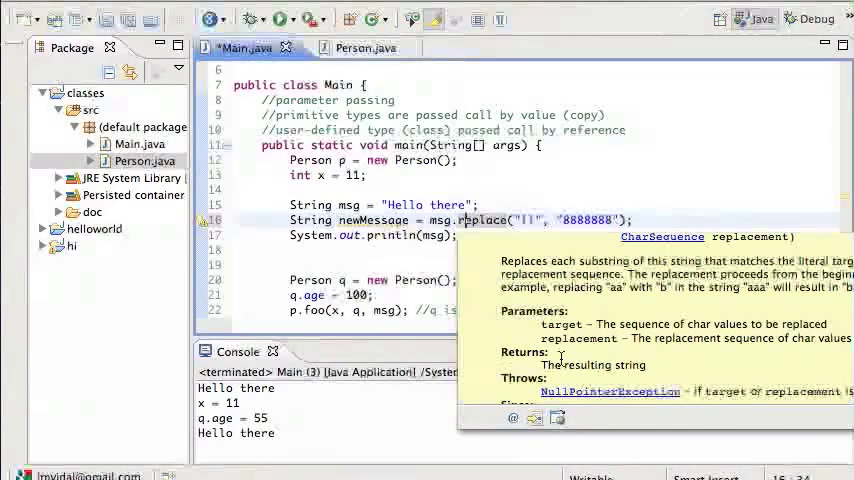
click(566, 168)
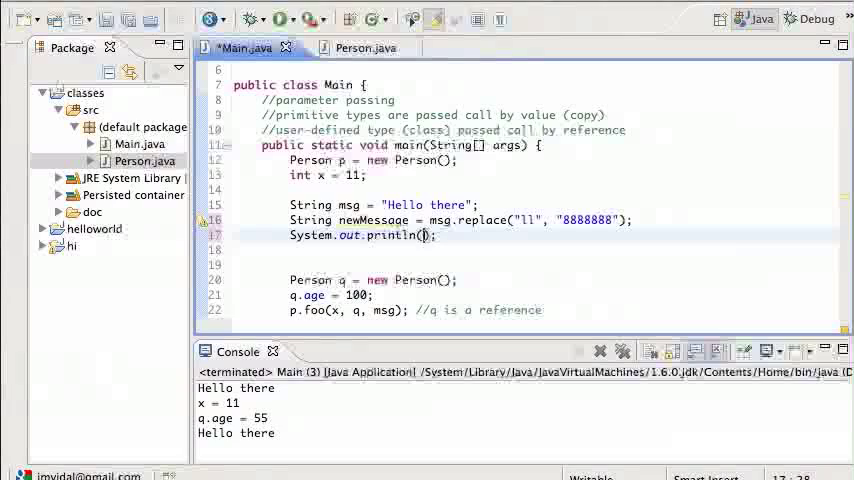
Print newMessage, add System.out.println(msg);, and run Main to see He8888888o there.
text(newMessage)
text(System.out.println();)
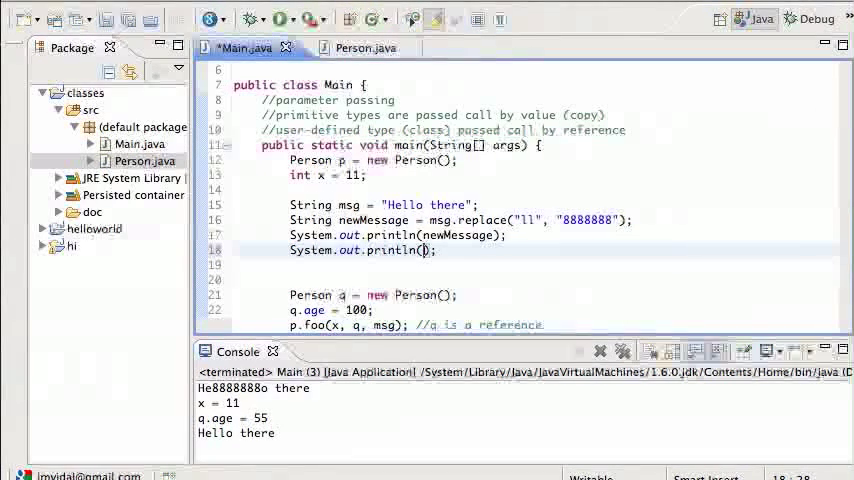
text(msg)
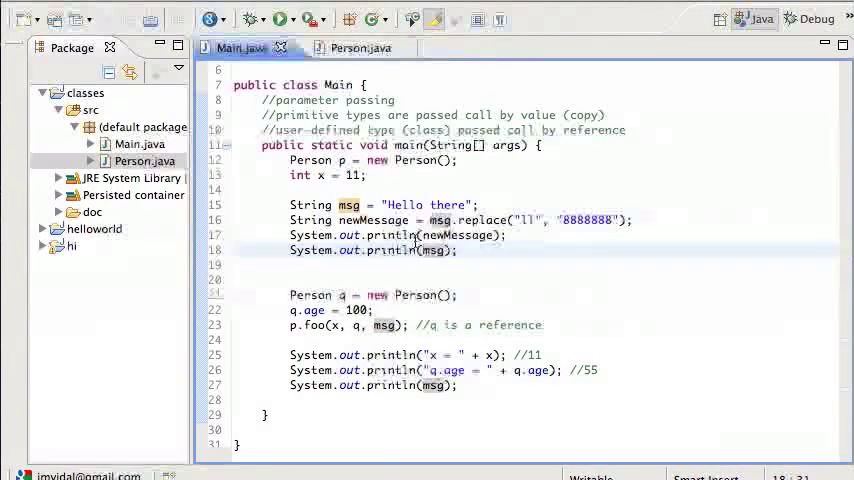
mouse_move(440, 219)
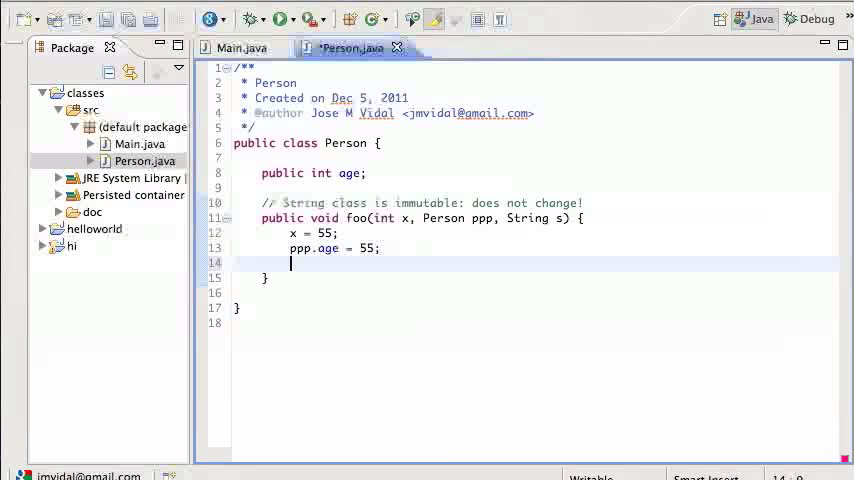
Add s.replace("H", "55 "); at the end of foo via autocomplete and save Person.java.
text(.)
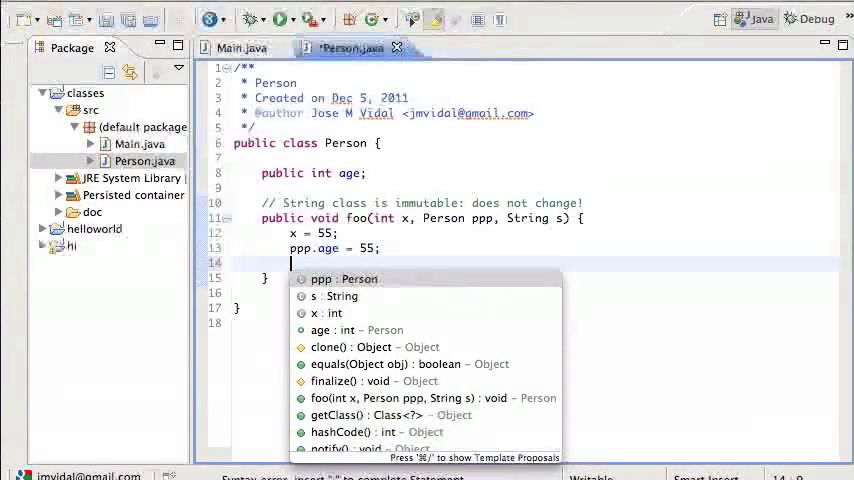
text(s)
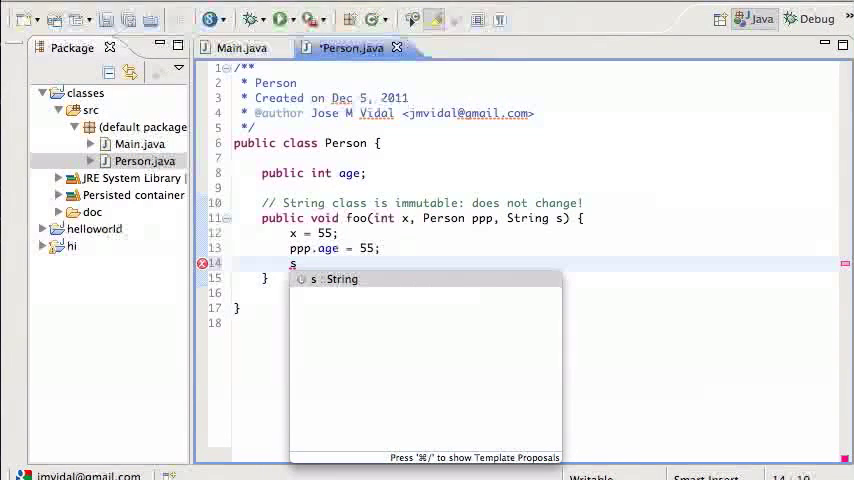
text(.)
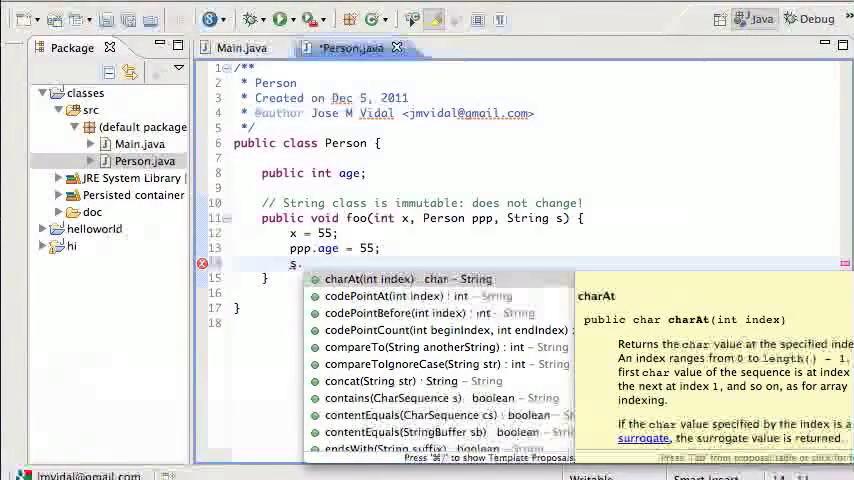
text(repl)
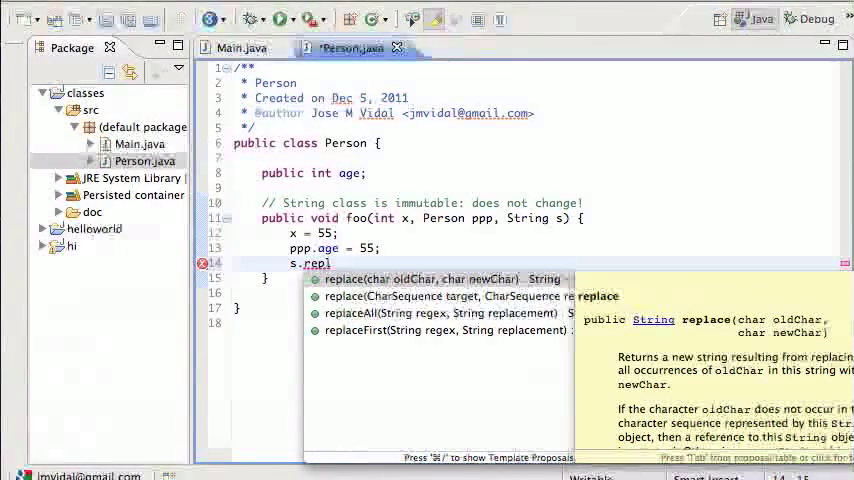
click(420, 279)
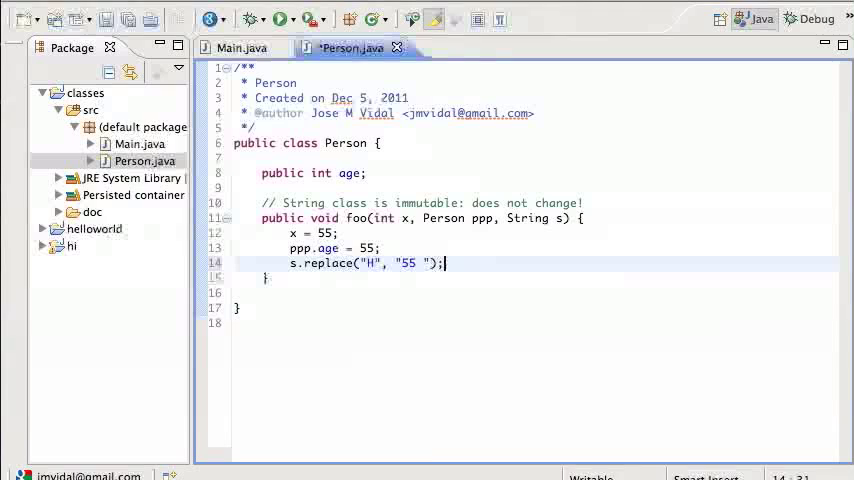
key(ctrl+s)
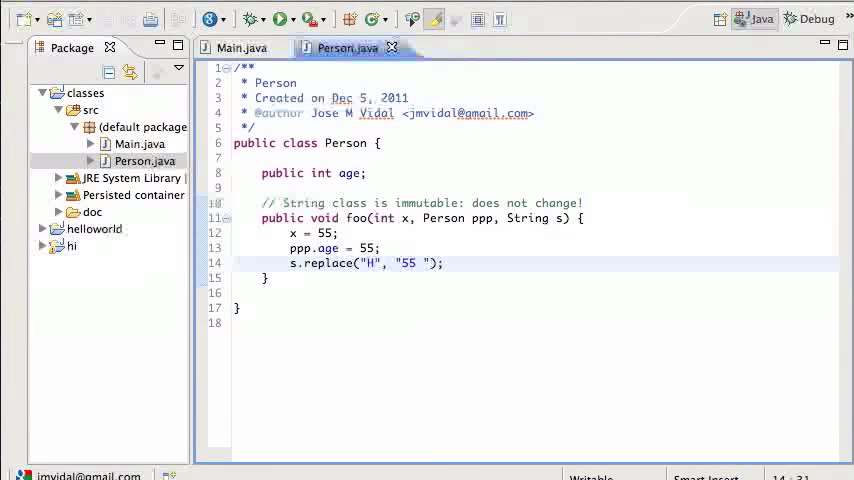
click(240, 47)
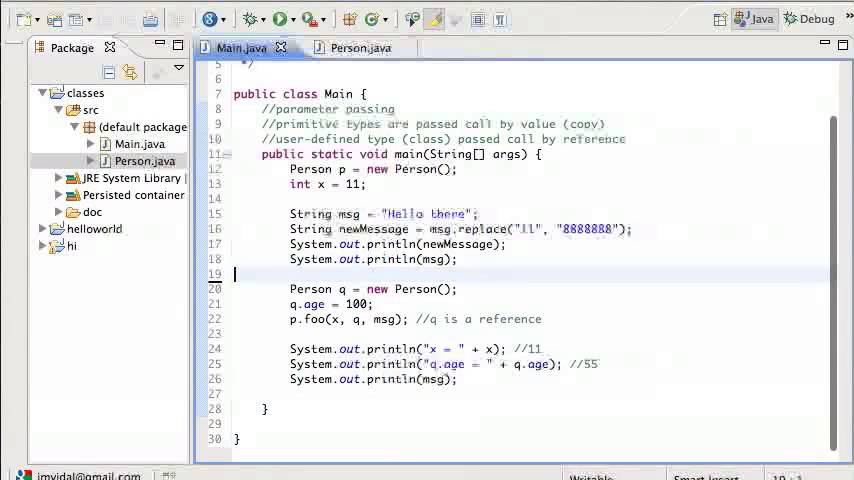
Run Main, review Person.foo, and return to Main showing msg still prints Hello there.
click(283, 18)
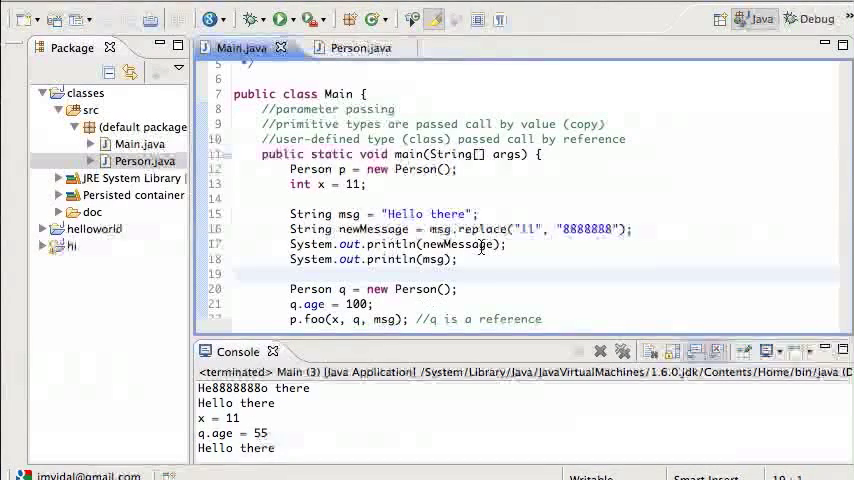
click(346, 47)
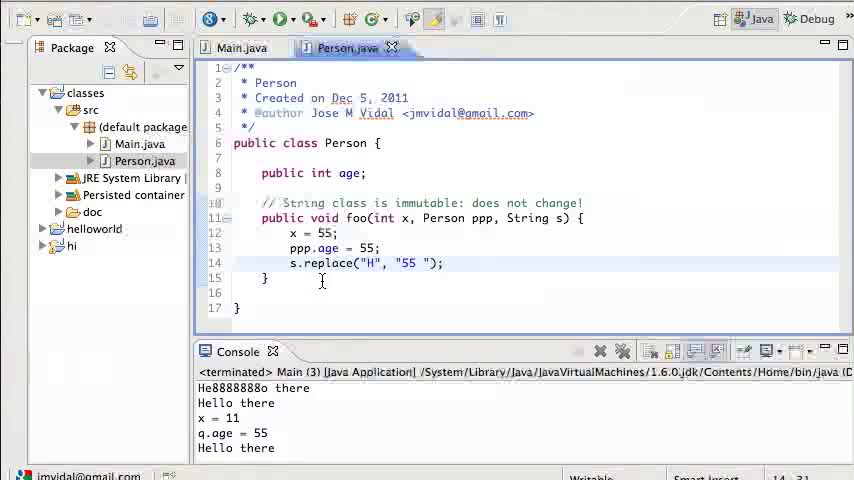
mouse_move(322, 263)
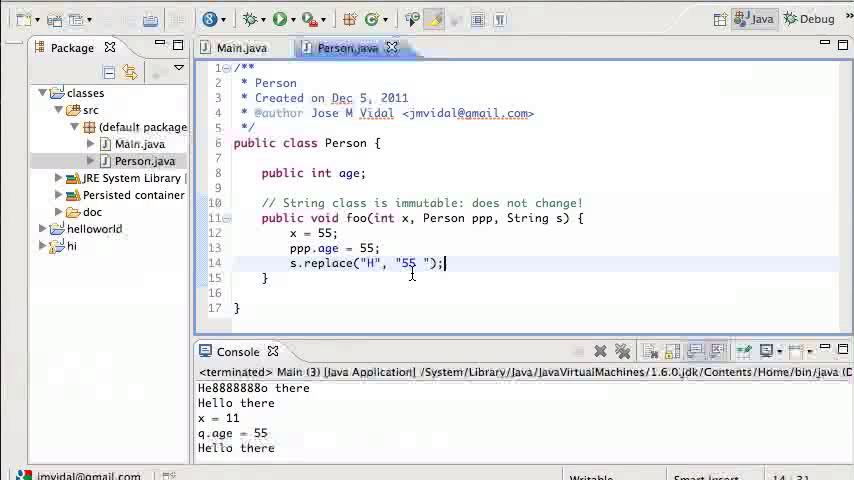
mouse_move(314, 293)
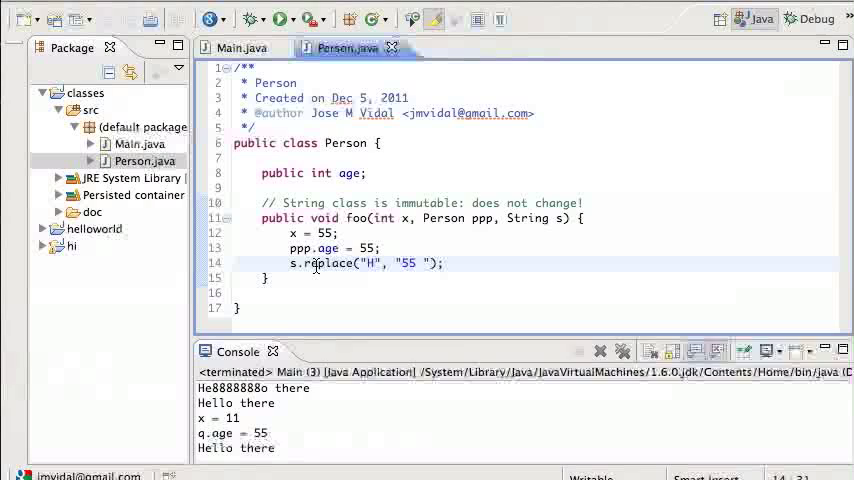
click(444, 263)
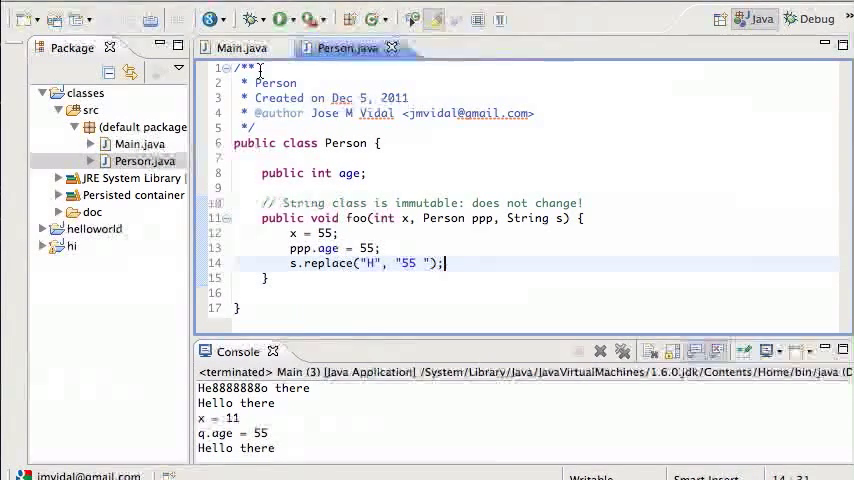
click(240, 47)
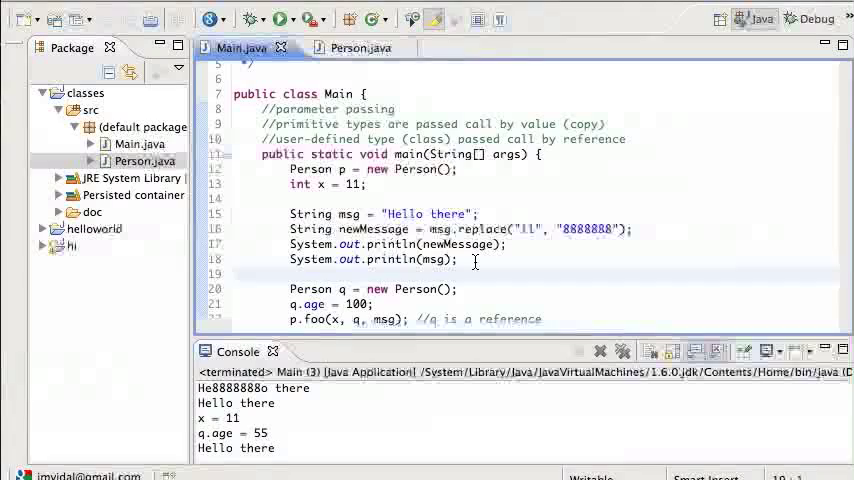
click(461, 228)
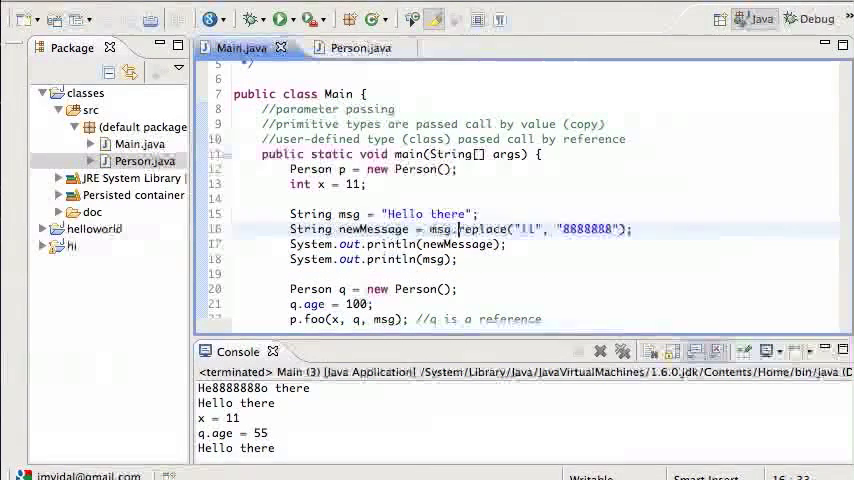
Type the comment '//Because String is immutable, we can think of it as call by value' above msg.
text(//B)
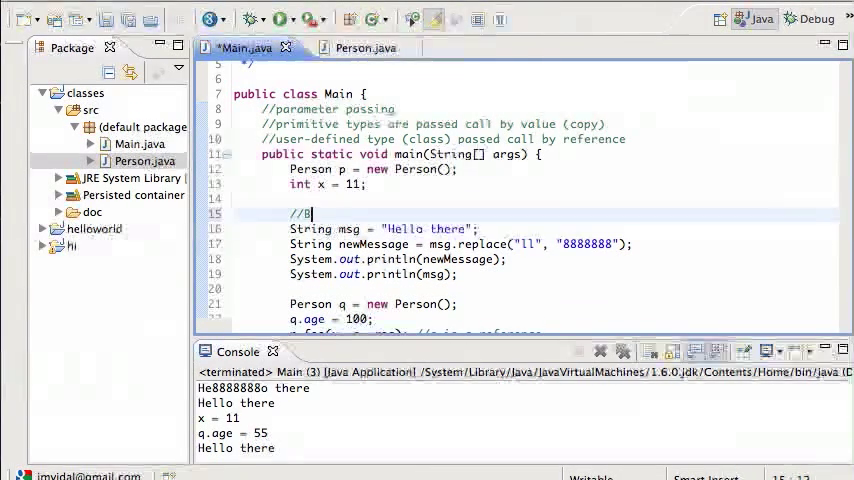
text(ecause String is immut)
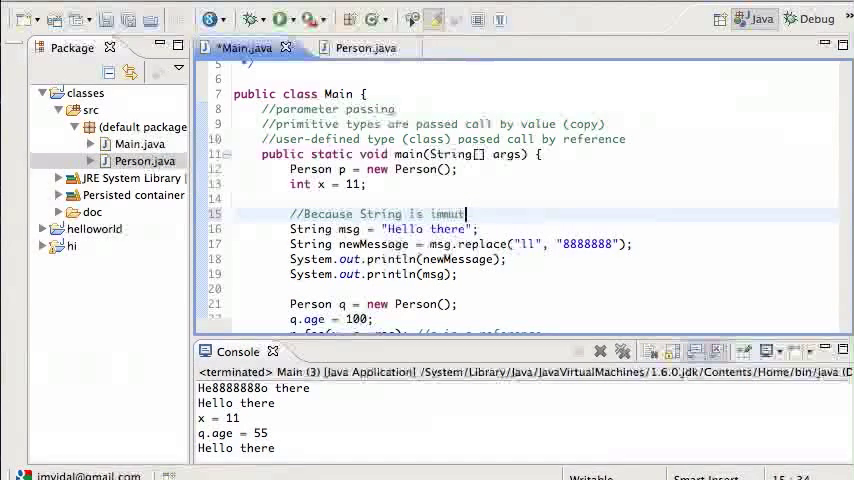
text(oble)
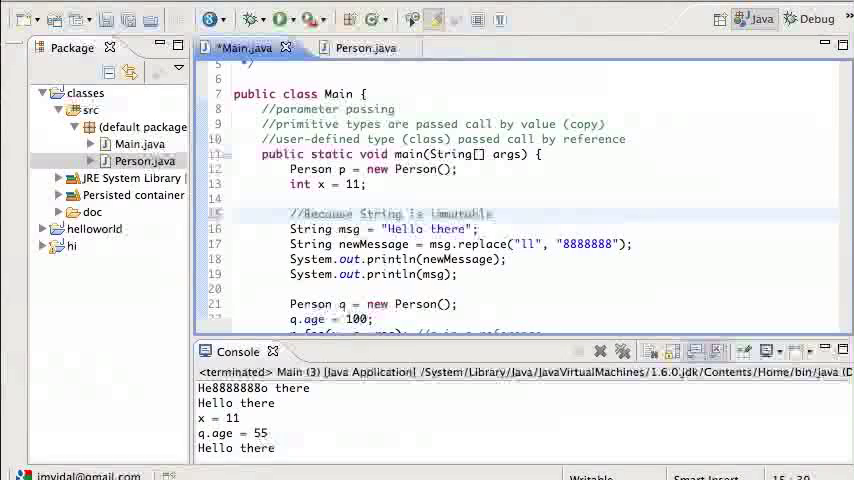
text(, we can)
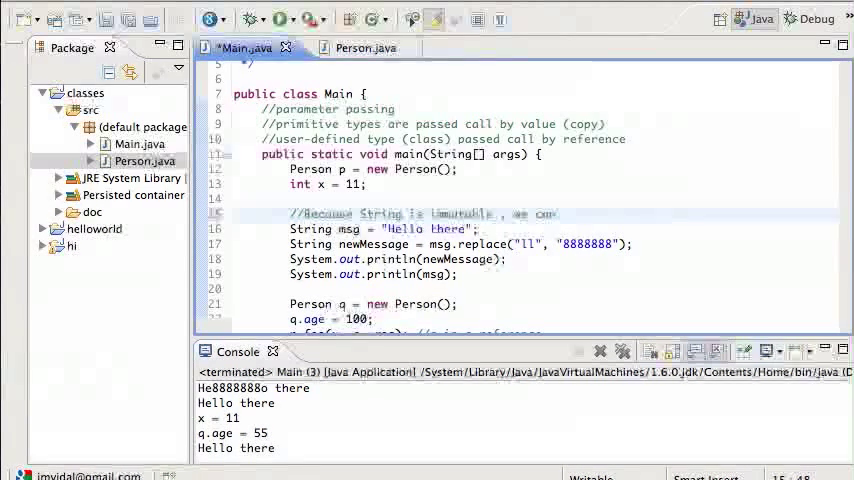
text(think of it a)
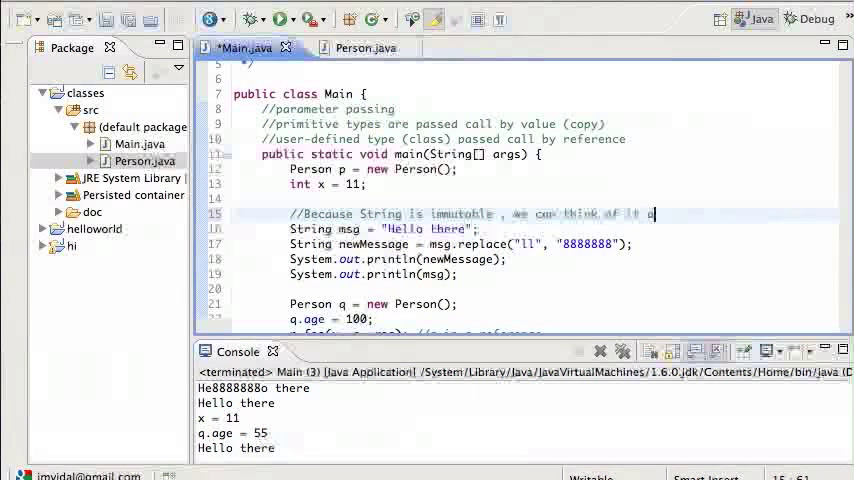
text(as call by value)
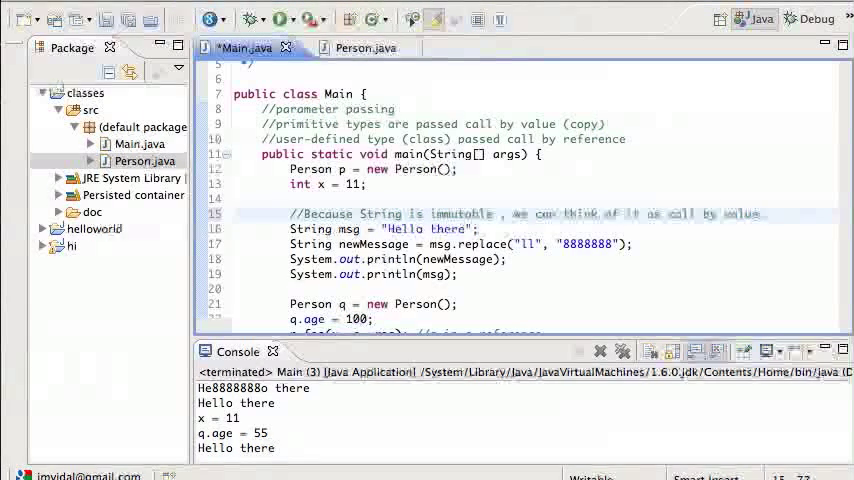
click(763, 213)
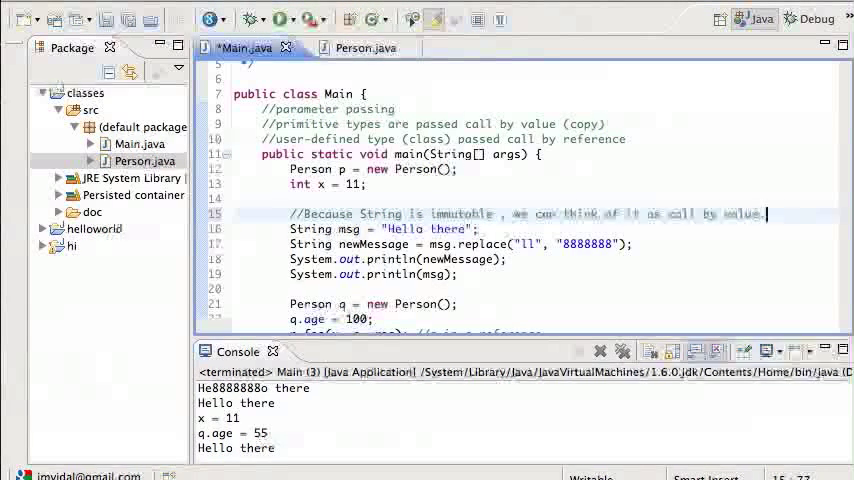